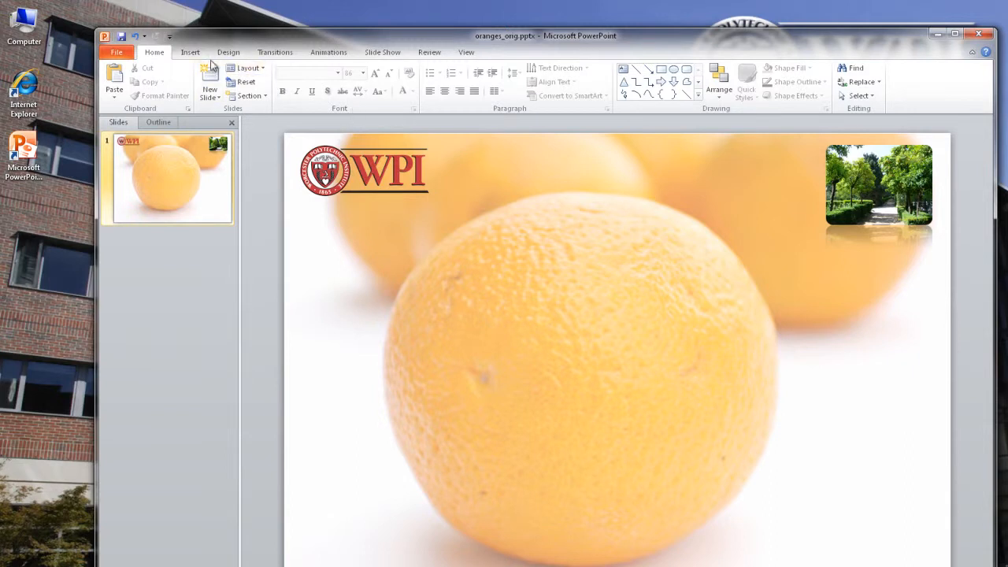
Draw a wide banner rectangle across the slide top between the WPI logo and the photo.
{"action": "left_click", "coordinate": [189, 52]}
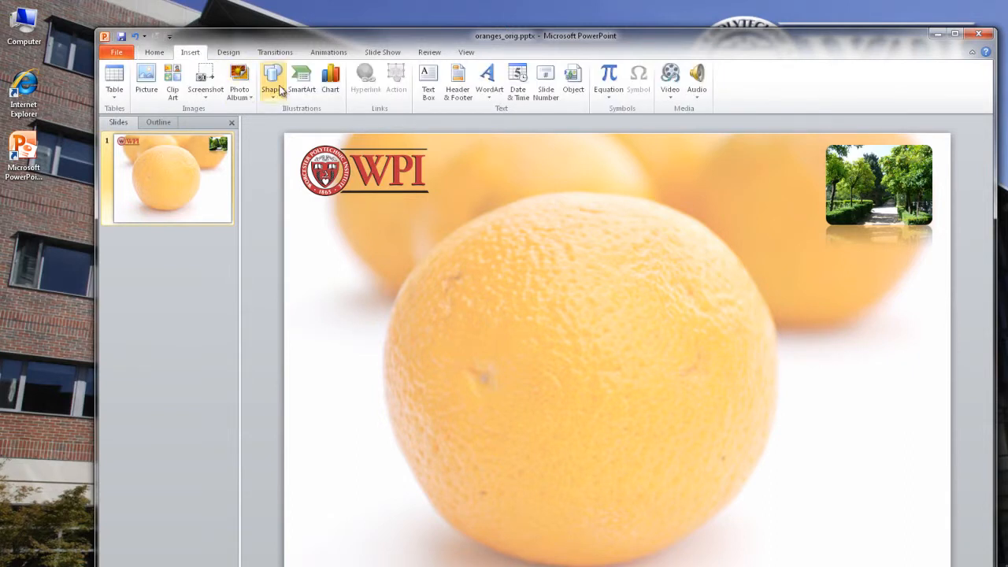
{"action": "left_click", "coordinate": [271, 78]}
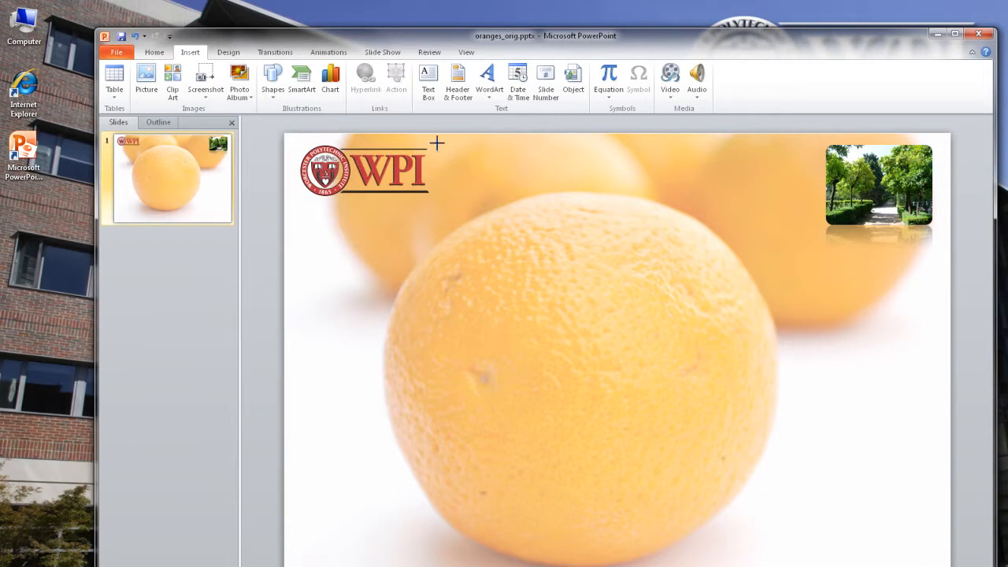
{"action": "left_click_drag", "start_coordinate": [438, 144], "coordinate": [794, 205]}
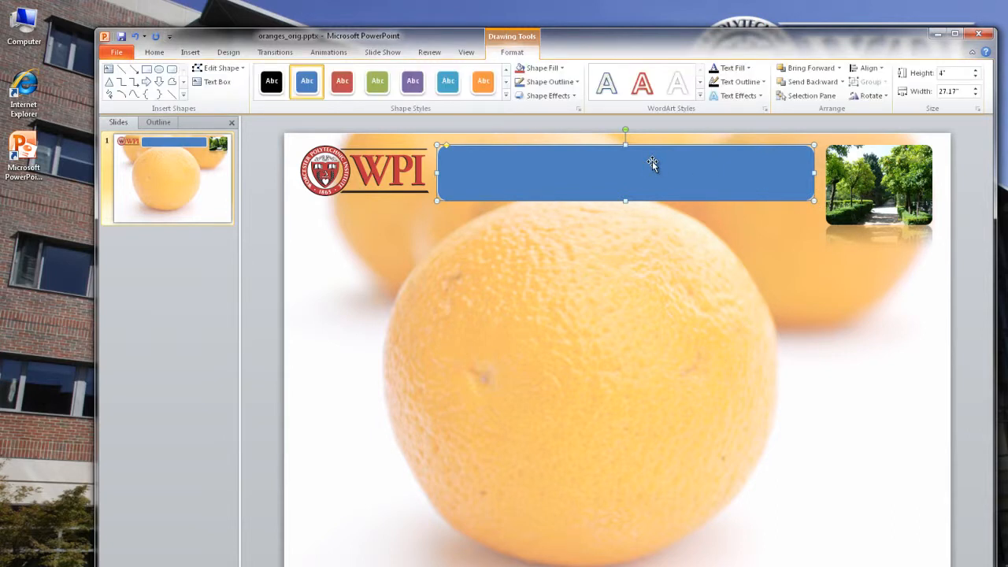
{"action": "mouse_move", "coordinate": [553, 145]}
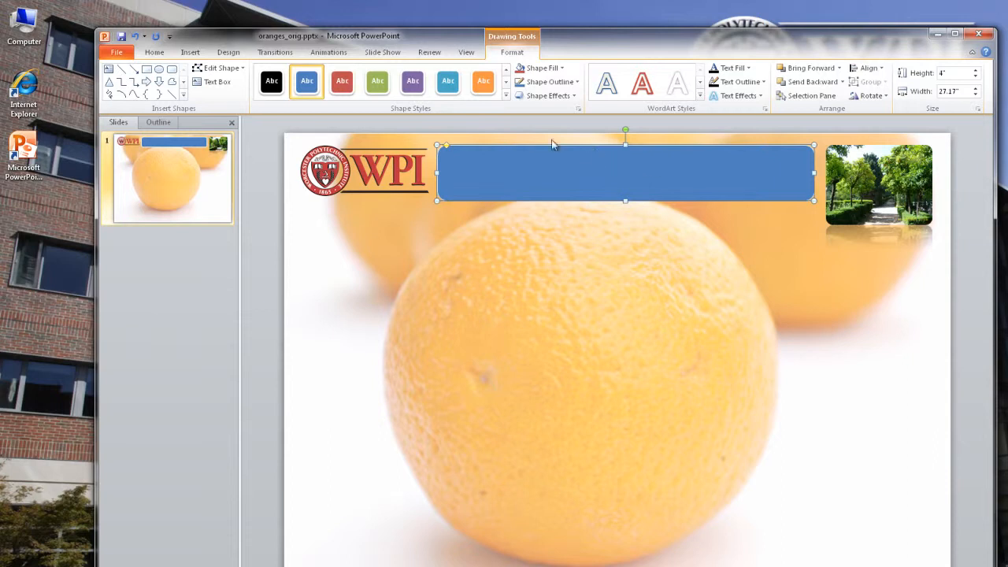
Apply the orange preset shape style to the banner rectangle.
{"action": "left_click", "coordinate": [505, 96]}
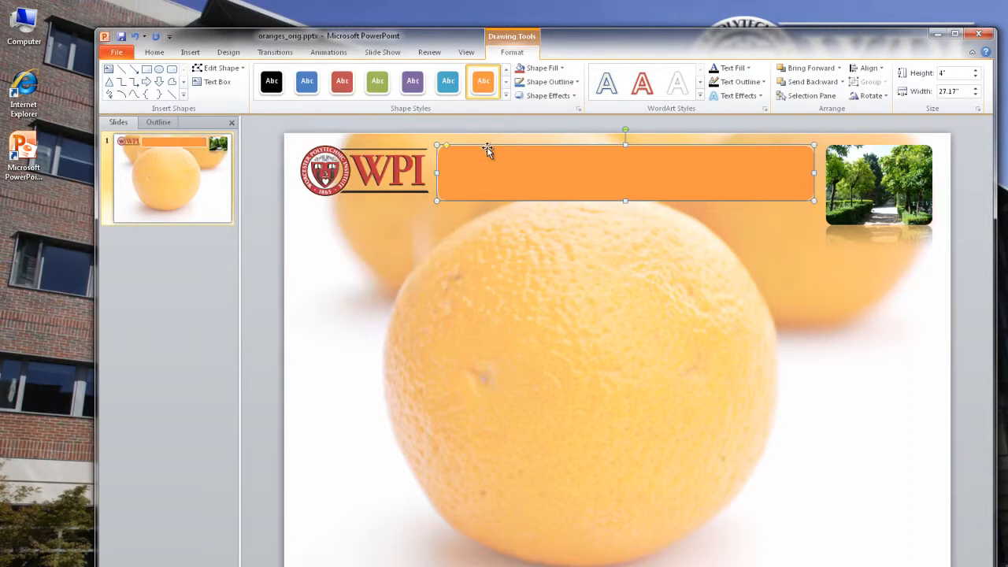
{"action": "mouse_move", "coordinate": [634, 175]}
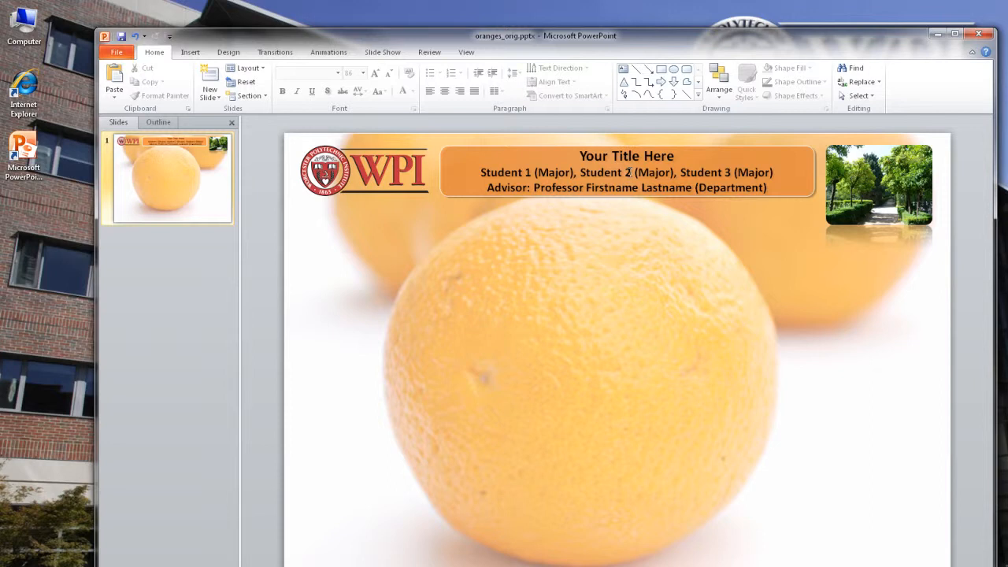
Draw a rounded rectangle at the left below the banner.
{"action": "left_click", "coordinate": [189, 52]}
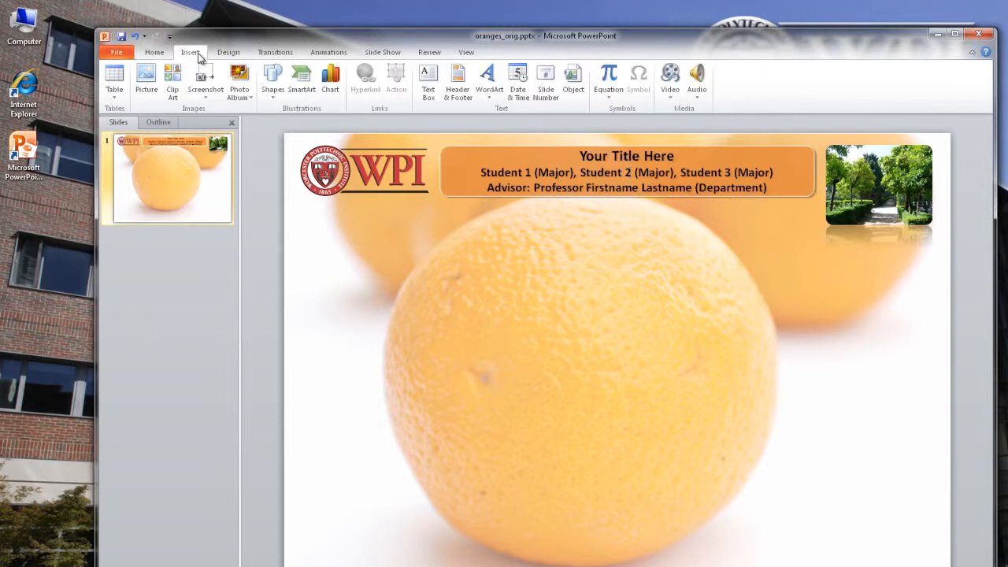
{"action": "left_click", "coordinate": [271, 79]}
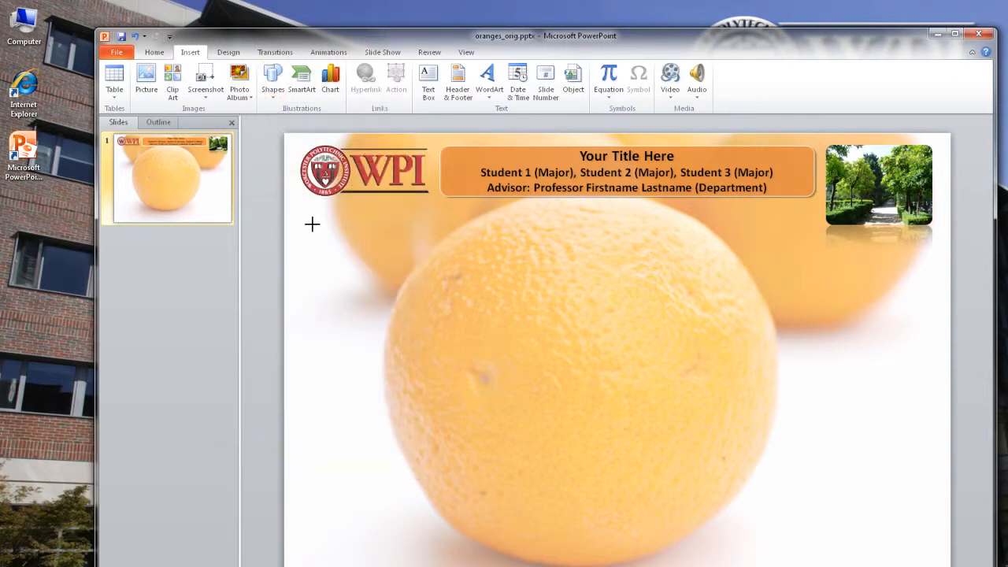
{"action": "left_click_drag", "start_coordinate": [312, 225], "coordinate": [469, 402]}
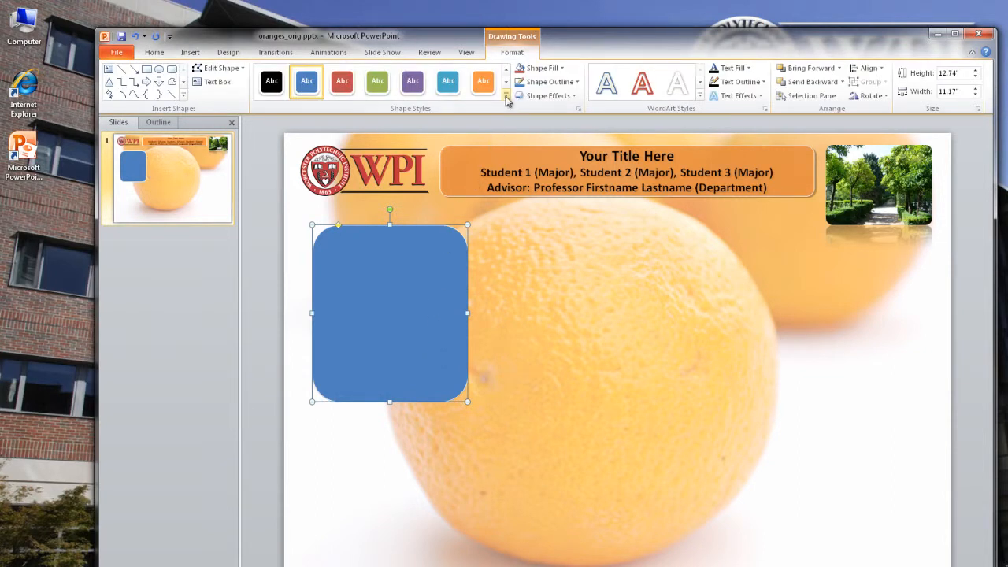
Give the rounded box the white fill with dark outline shape style.
{"action": "left_click", "coordinate": [507, 96]}
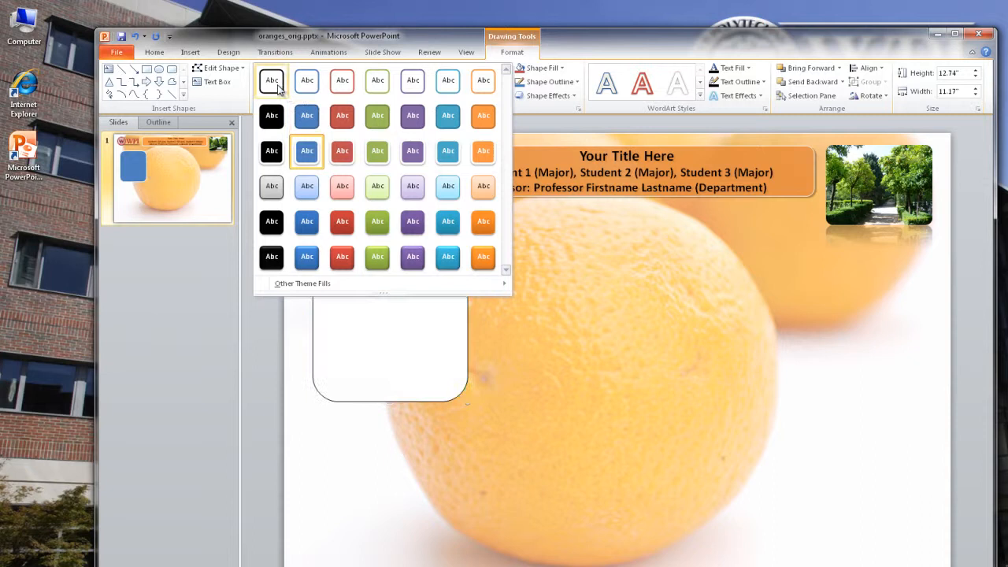
{"action": "left_click", "coordinate": [271, 80]}
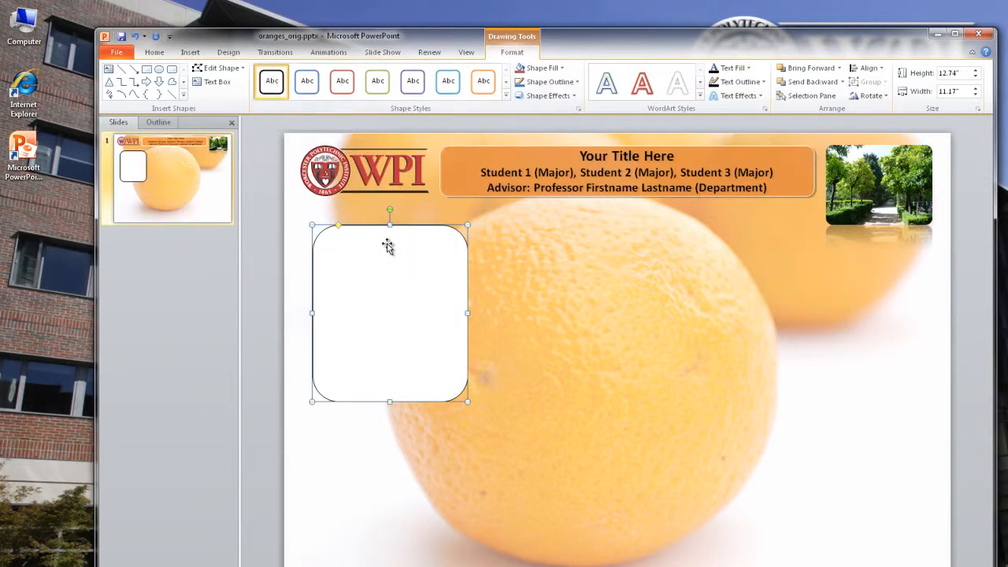
Raise the rounded box's fill transparency in Format Shape so the oranges show through.
{"action": "right_click", "coordinate": [387, 245]}
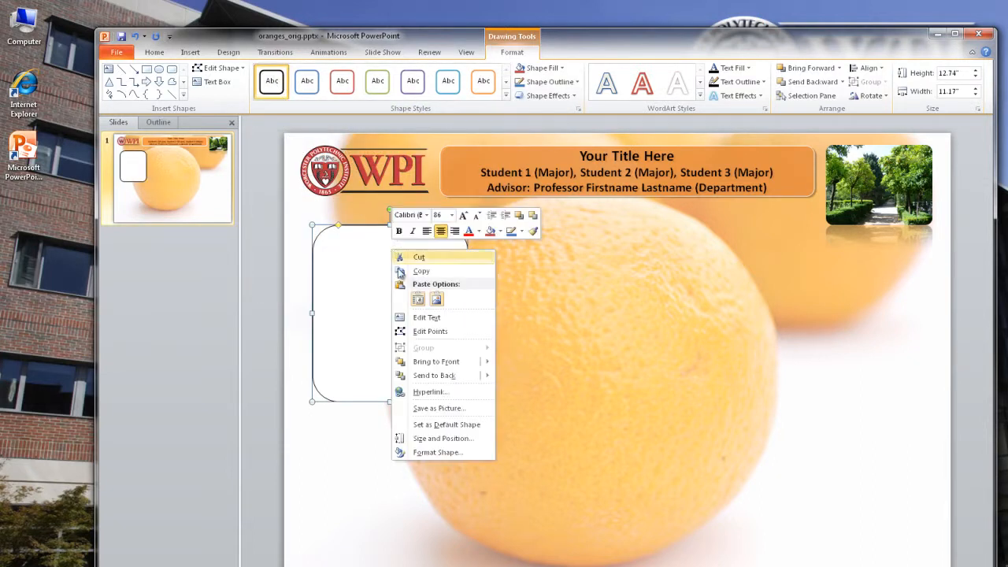
{"action": "mouse_move", "coordinate": [443, 453]}
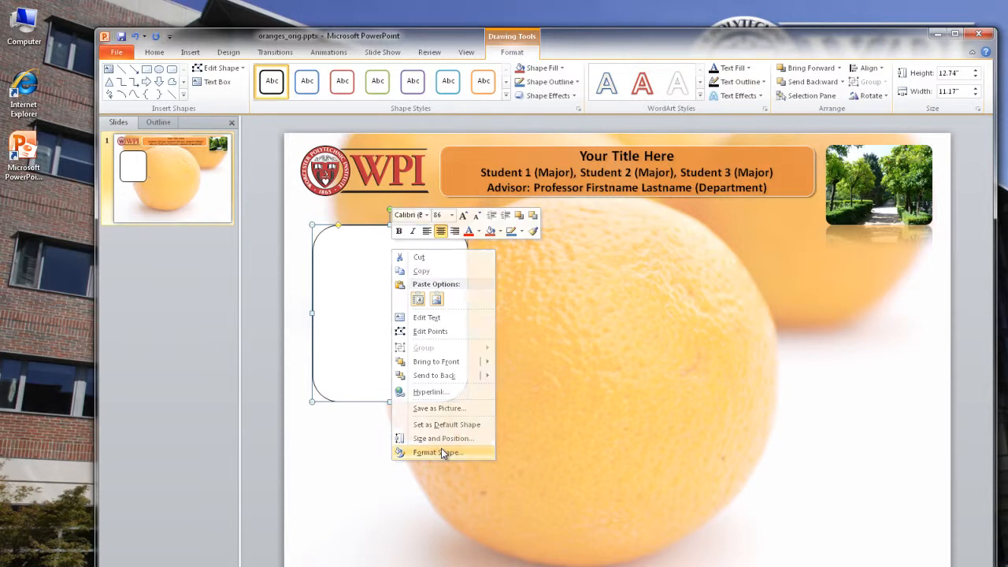
{"action": "left_click", "coordinate": [438, 452]}
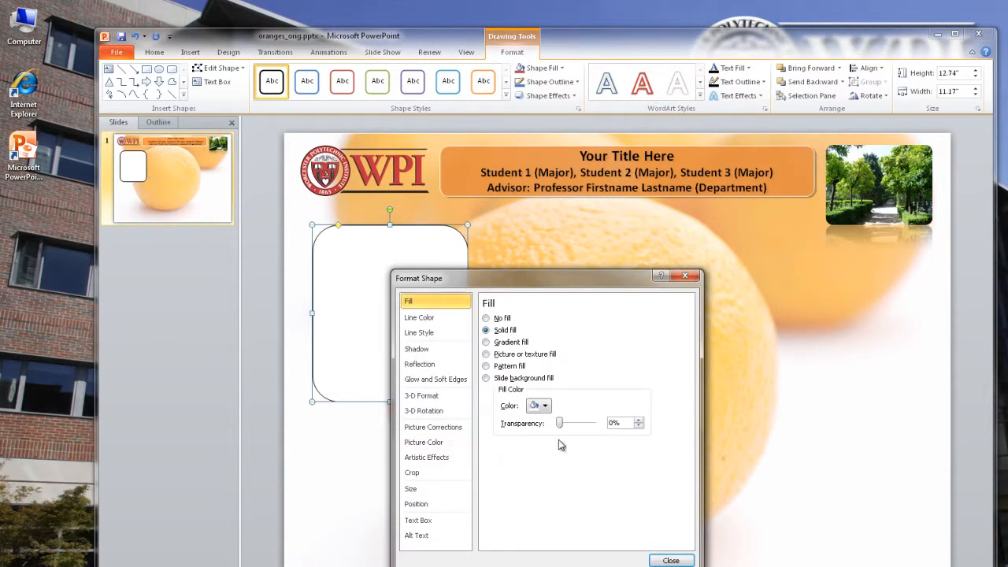
{"action": "left_click_drag", "start_coordinate": [559, 423], "coordinate": [570, 422]}
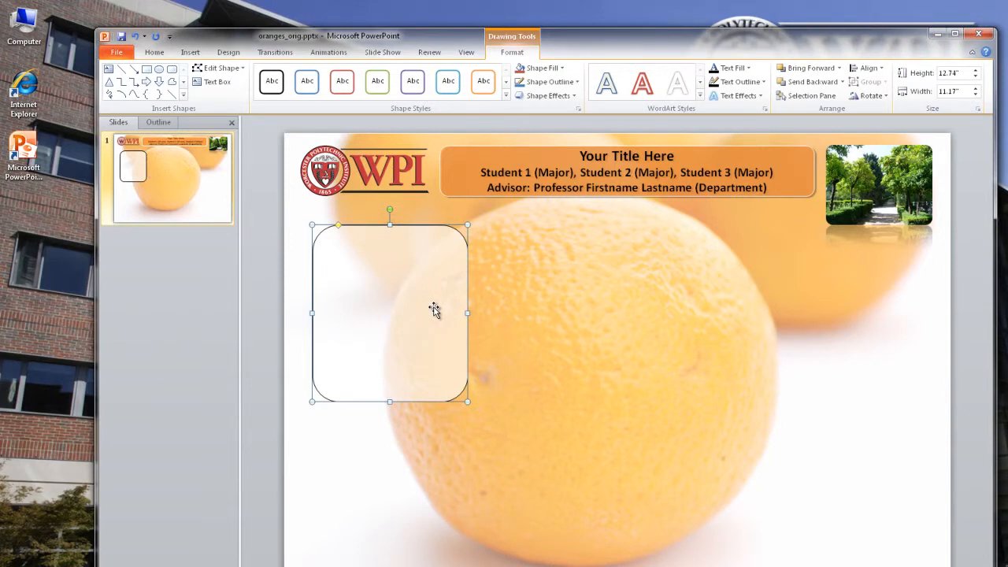
Enter the word 'Abstract' inside the rounded box.
{"action": "type", "text": "Abstrac"}
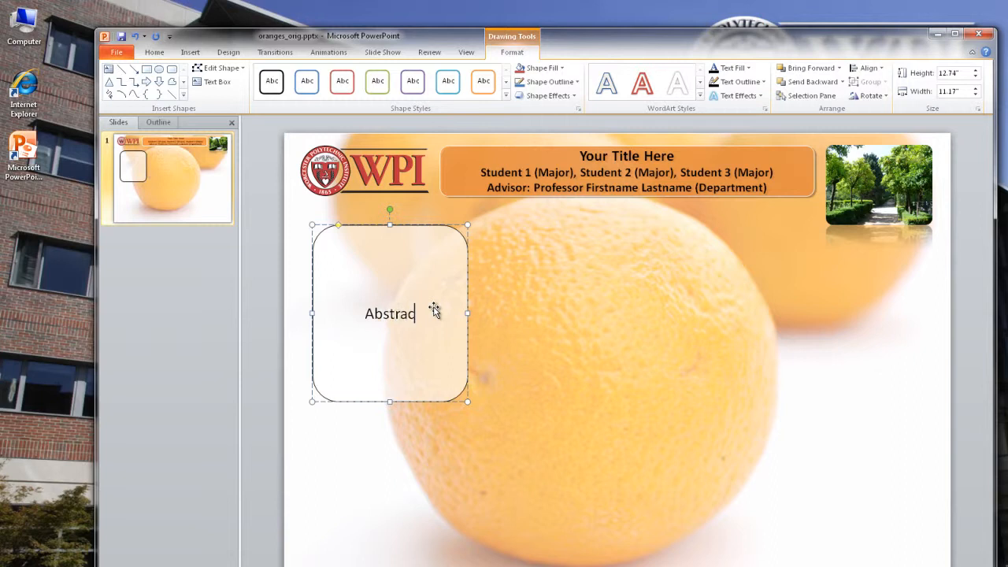
{"action": "type", "text": "t"}
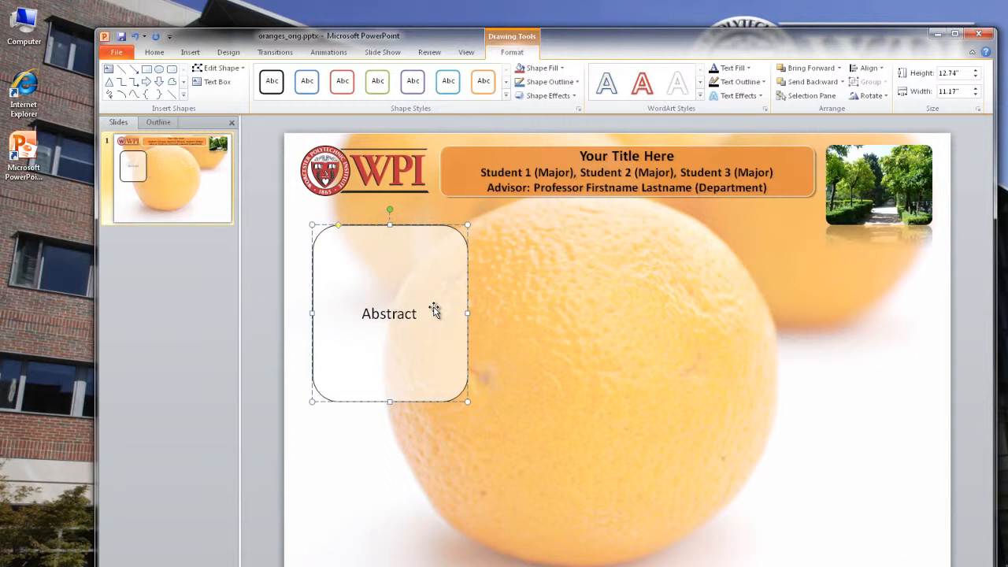
{"action": "mouse_move", "coordinate": [198, 93]}
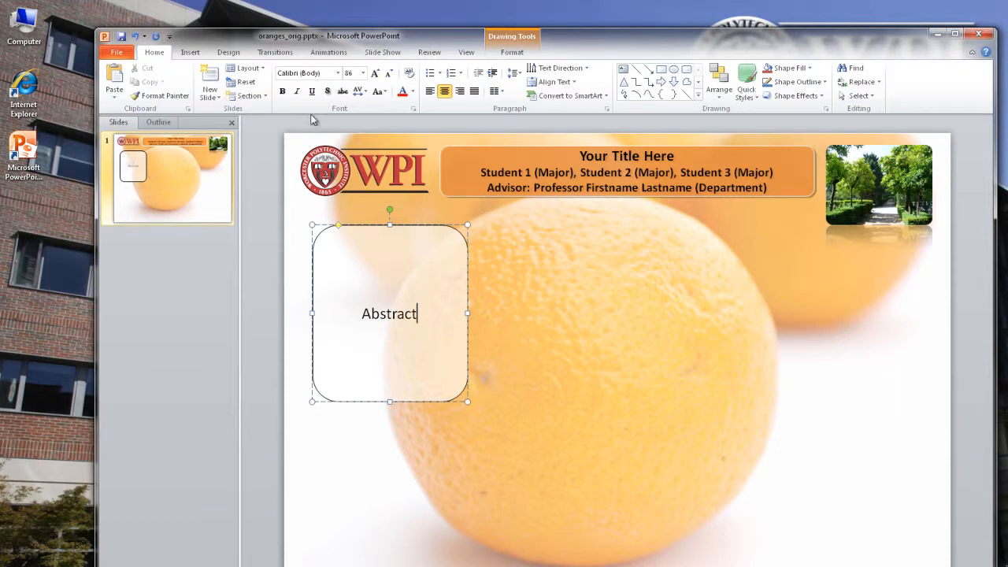
Align the Abstract text to the top of the rounded box.
{"action": "left_click", "coordinate": [555, 82]}
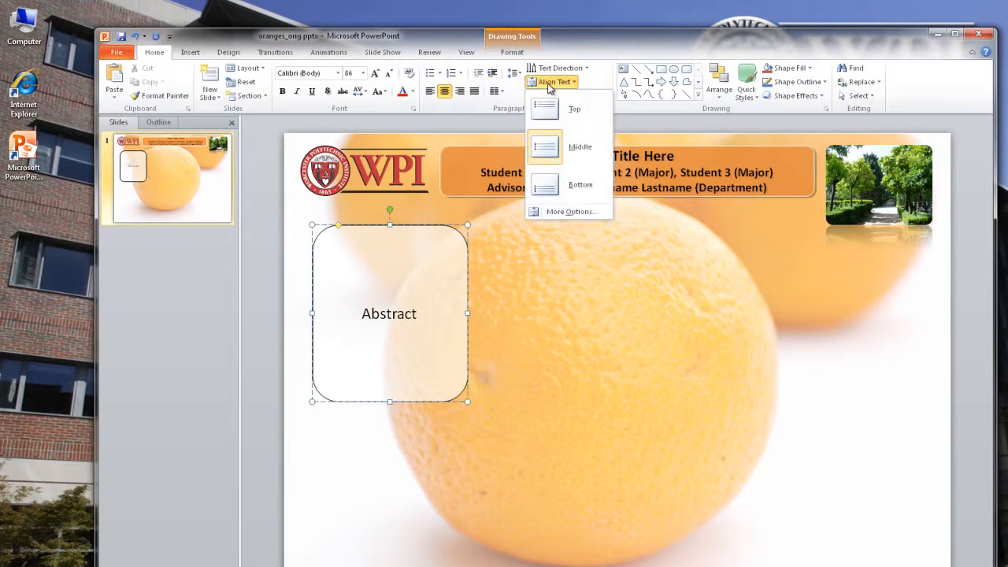
{"action": "left_click", "coordinate": [574, 109]}
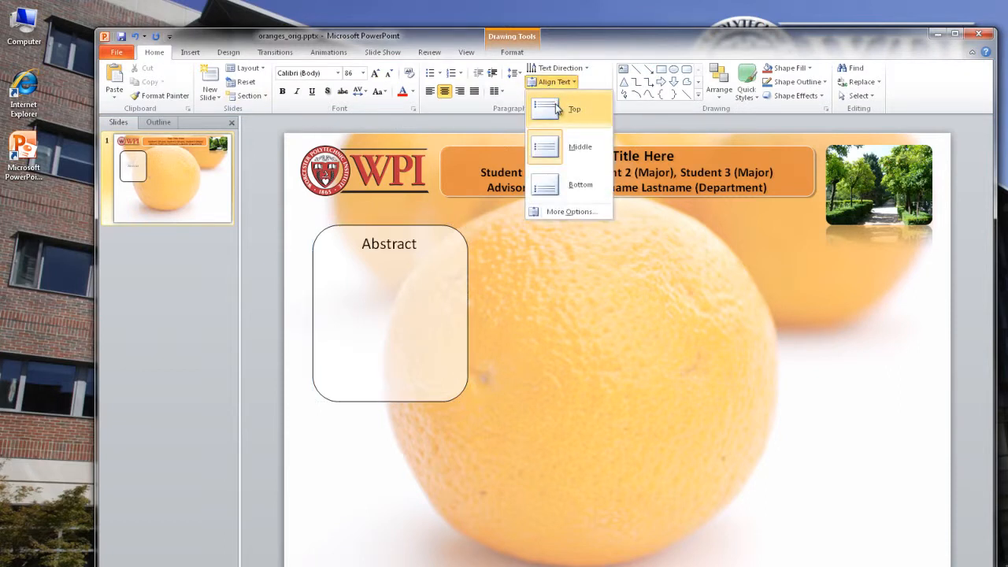
{"action": "left_click", "coordinate": [574, 109]}
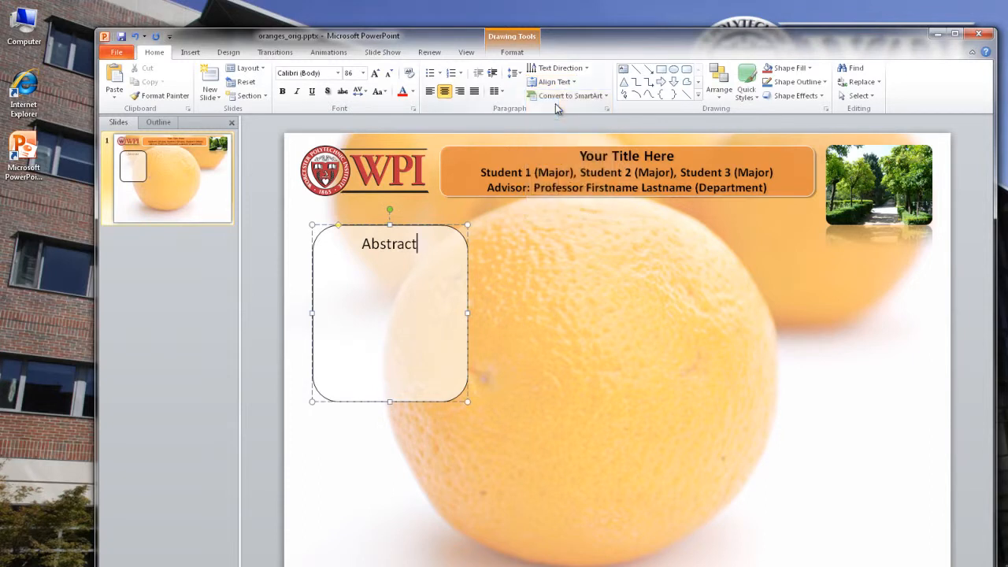
{"action": "mouse_move", "coordinate": [555, 82]}
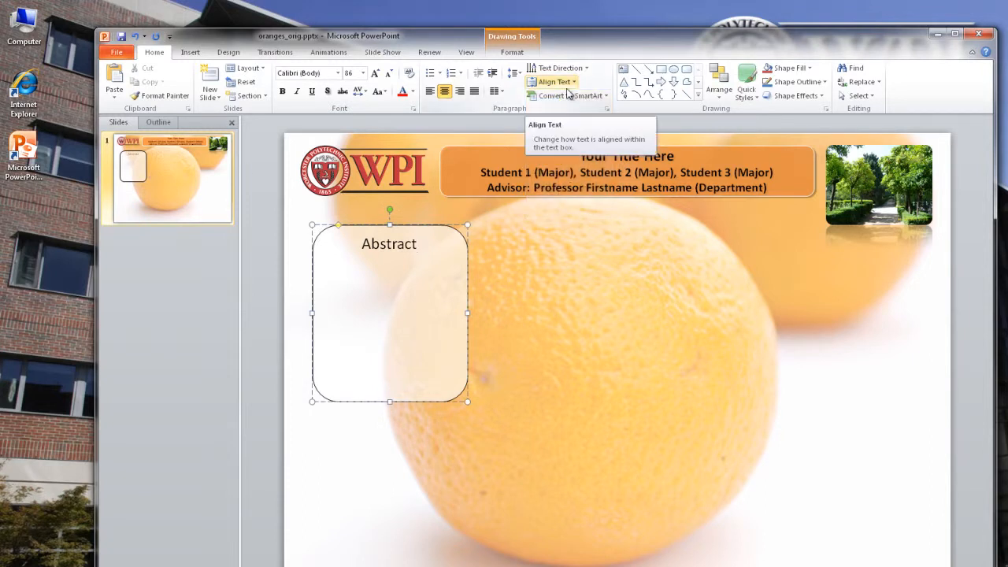
{"action": "mouse_move", "coordinate": [431, 263]}
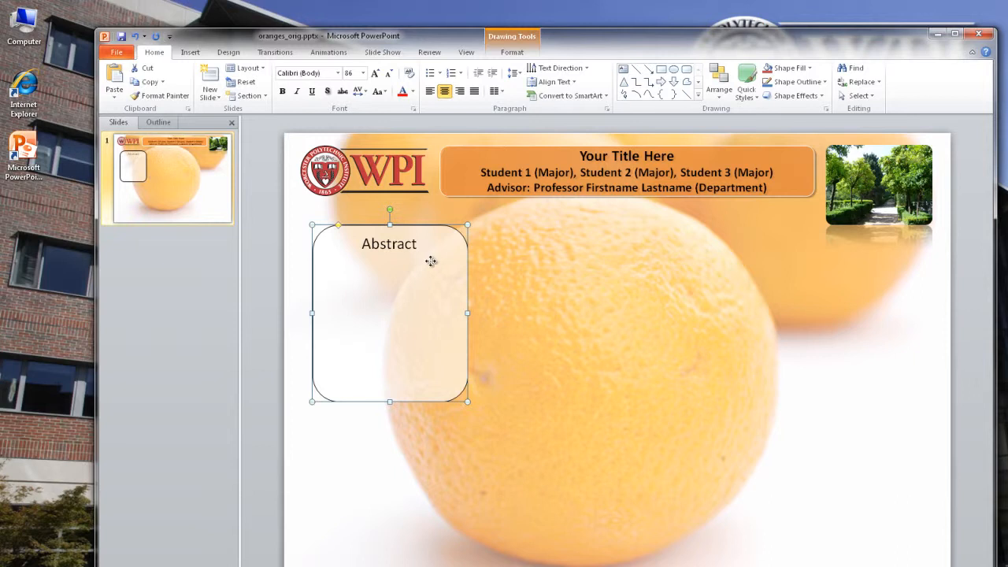
Set the Abstract box as the default shape and return to the insertion commands.
{"action": "right_click", "coordinate": [432, 261]}
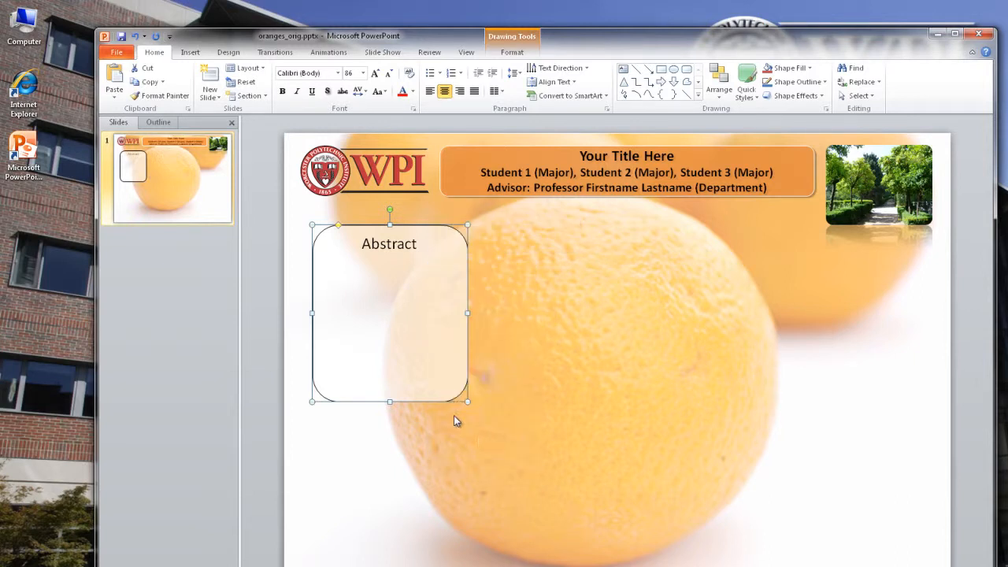
{"action": "left_click", "coordinate": [189, 52]}
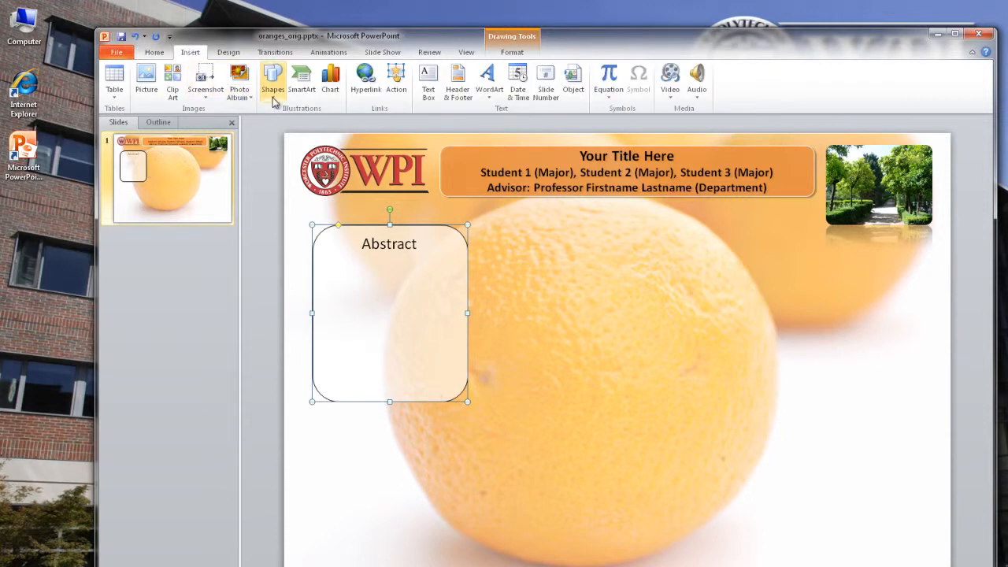
{"action": "mouse_move", "coordinate": [491, 217]}
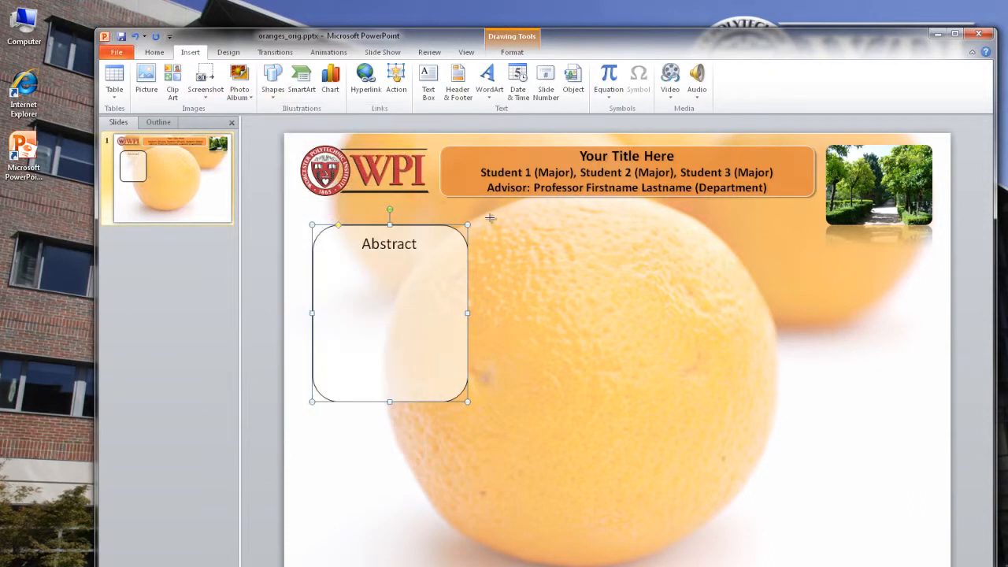